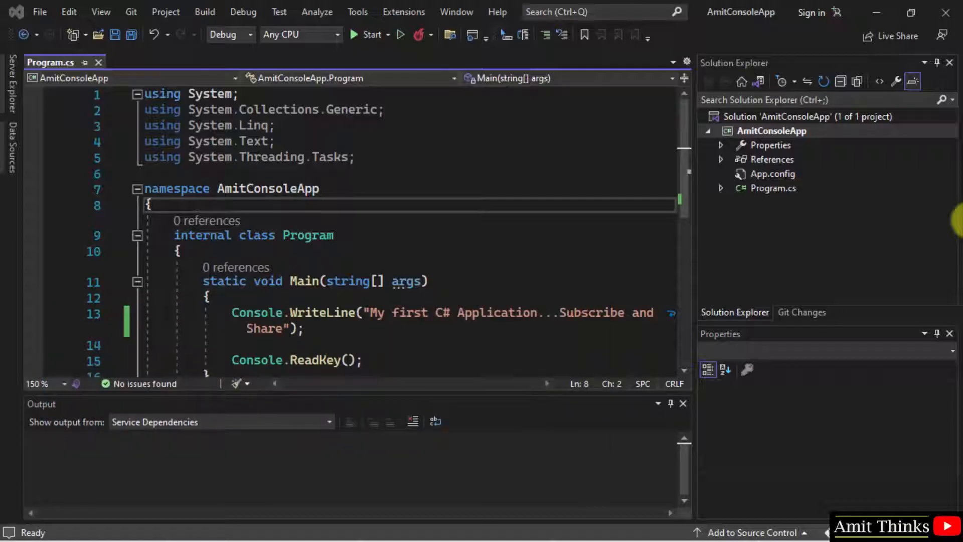
{"action": "mouse_move", "coordinate": [852, 172]}
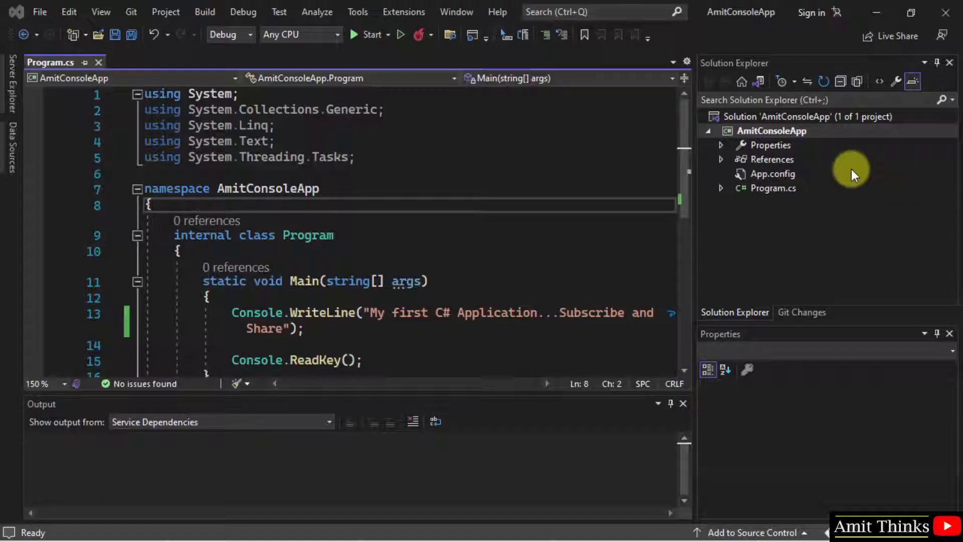
- Bring up the Tools menu from the menu bar
{"action": "left_click", "coordinate": [357, 12]}
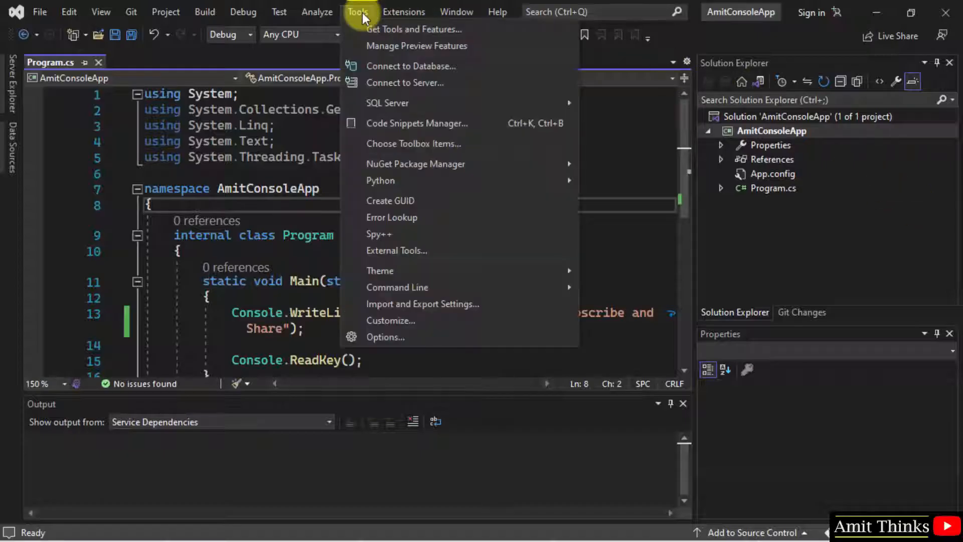
{"action": "mouse_move", "coordinate": [397, 337]}
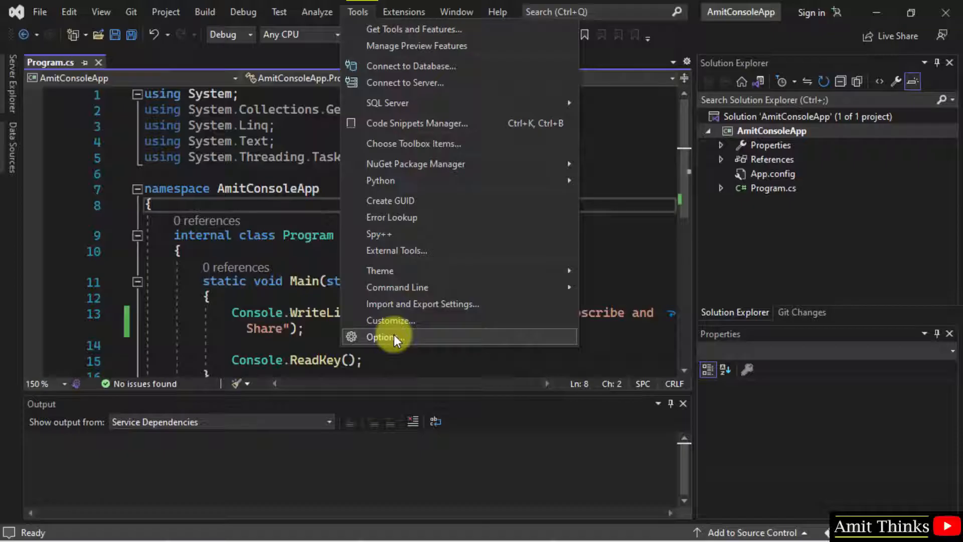
- In Options > Environment > General, set 'On startup, open' to Most recent solution and confirm
{"action": "left_click", "coordinate": [381, 337]}
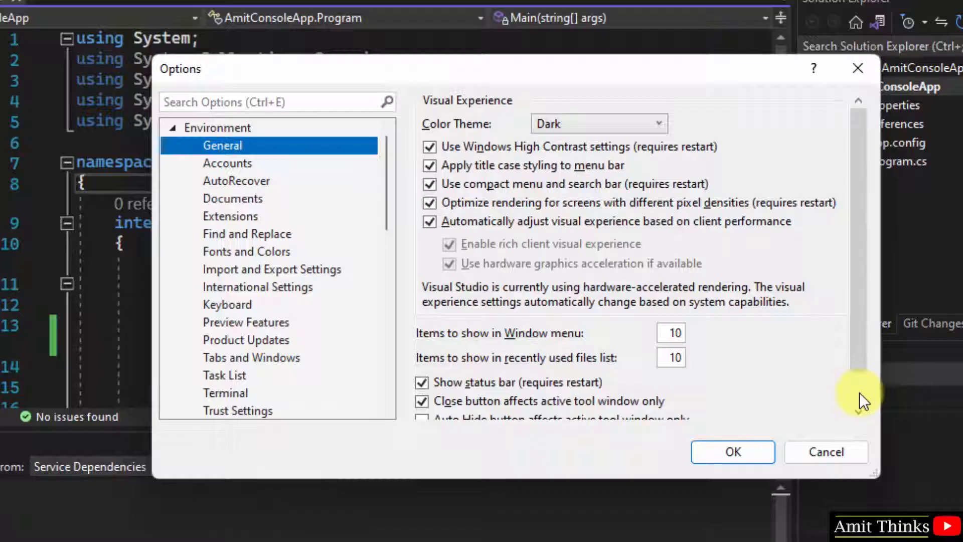
{"action": "scroll", "scroll_direction": "down", "scroll_amount": 3}
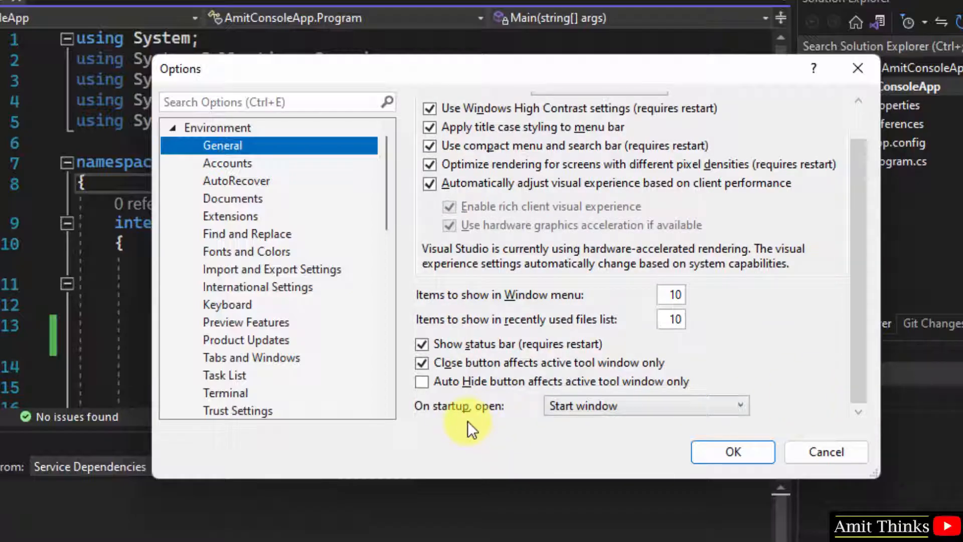
{"action": "mouse_move", "coordinate": [643, 417]}
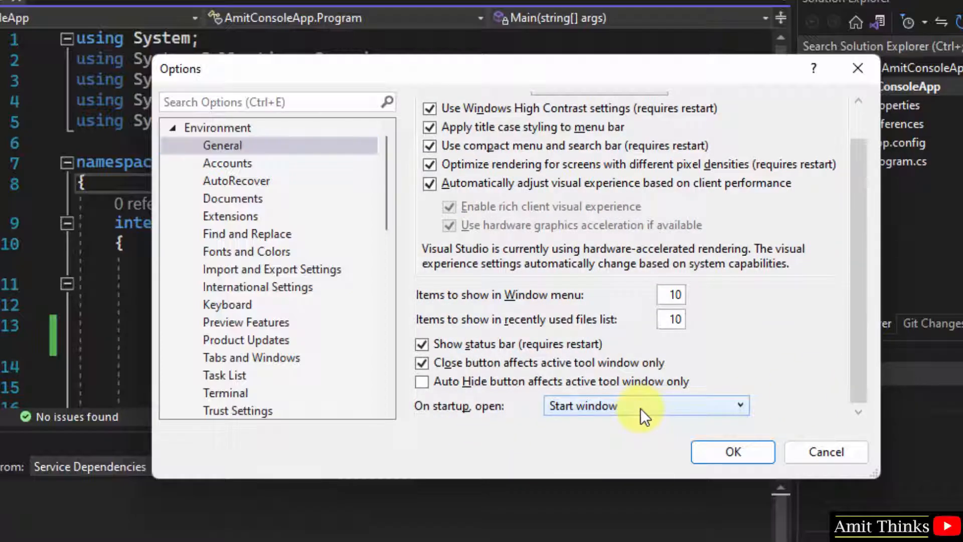
{"action": "left_click", "coordinate": [646, 405]}
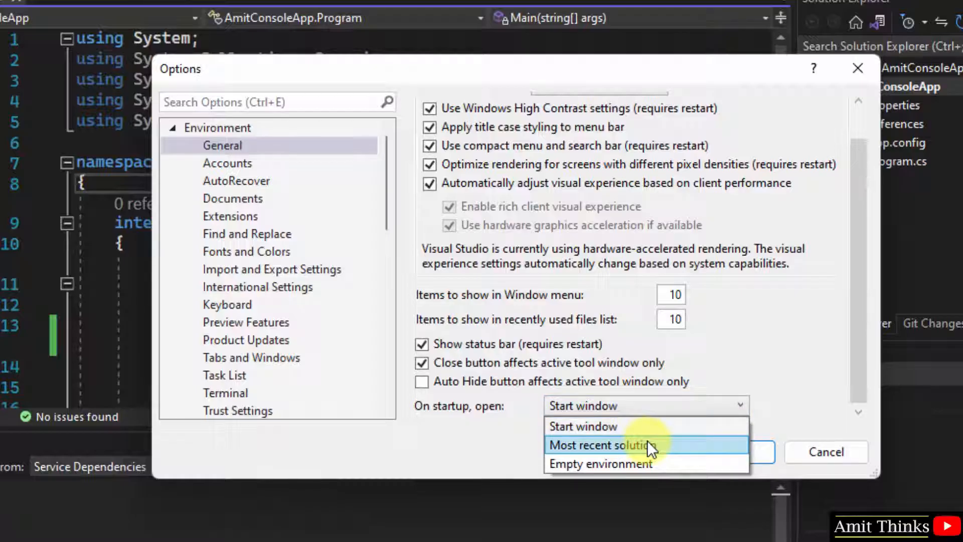
{"action": "mouse_move", "coordinate": [654, 469]}
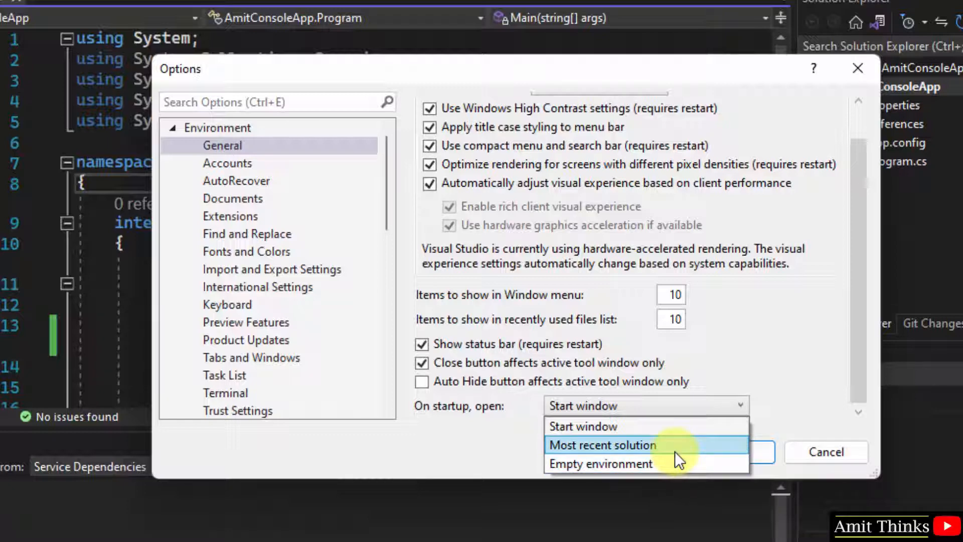
{"action": "left_click", "coordinate": [602, 446]}
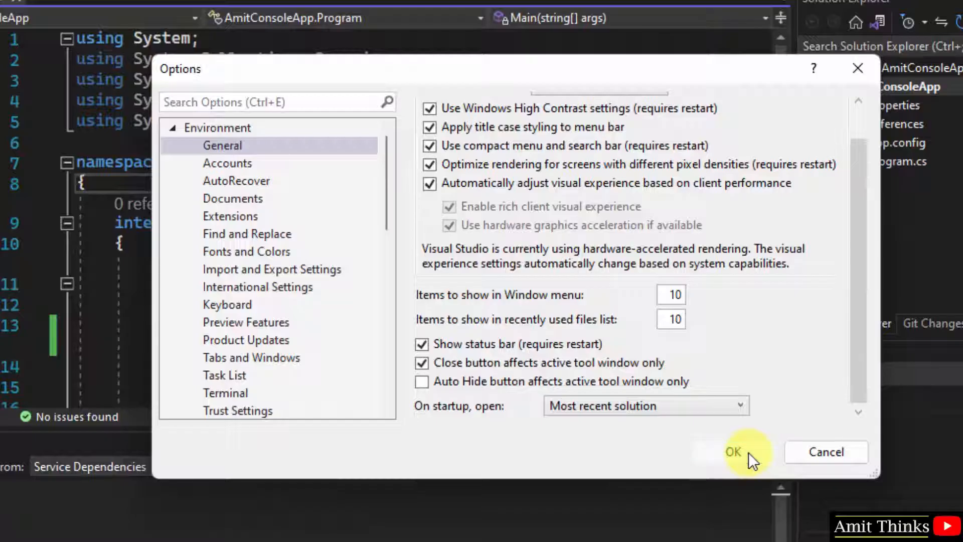
{"action": "left_click", "coordinate": [733, 451]}
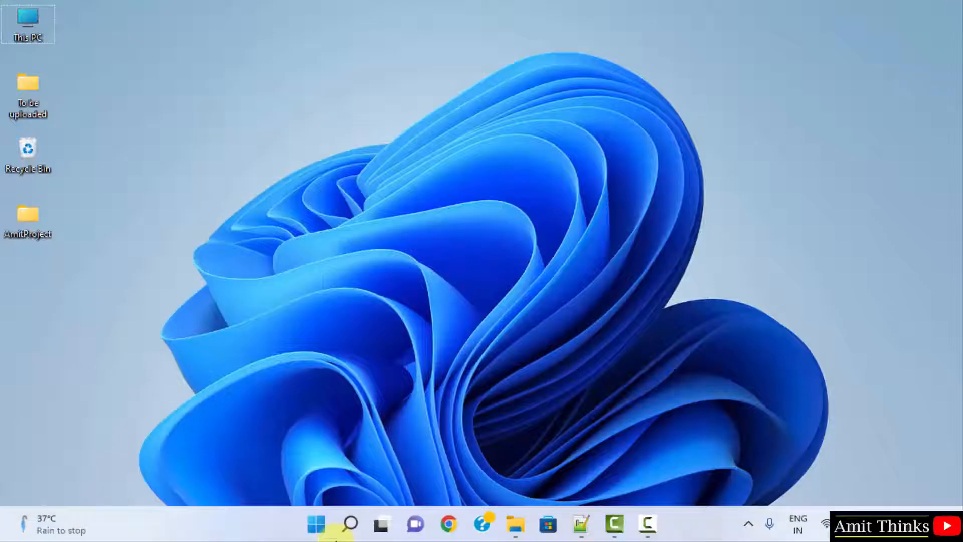
- Search Windows Start for 'Visual Studio 2022' so it shows as best match
{"action": "type", "text": "Visual Studio 2022"}
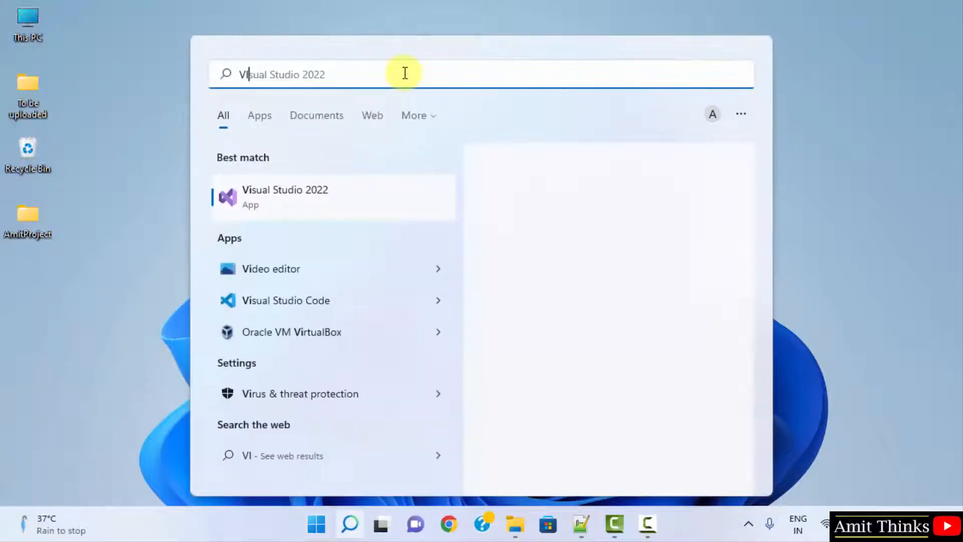